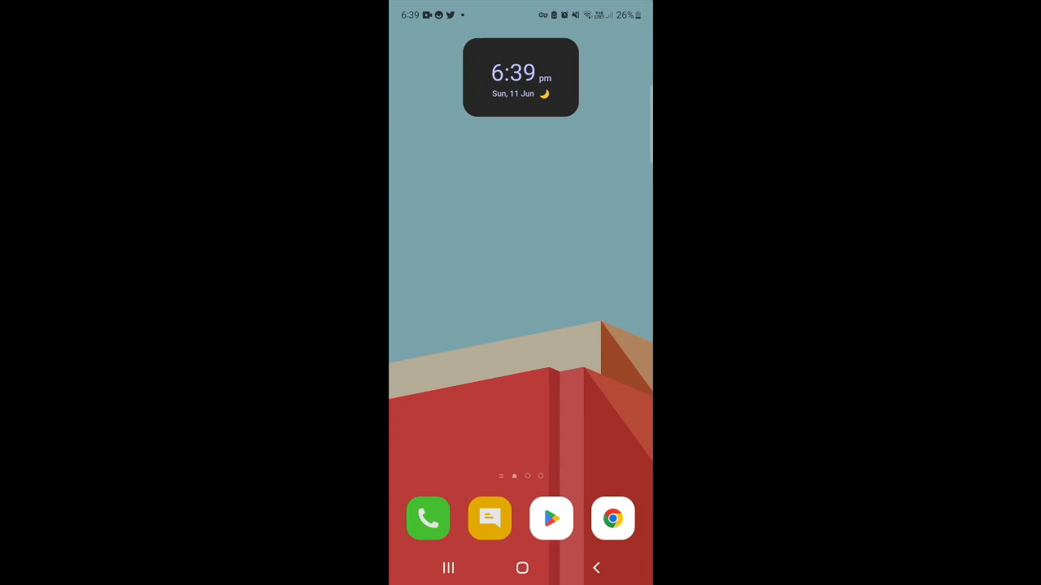
- Open Chrome and search Google for the Rise of Kingdoms support email address
click(612, 519)
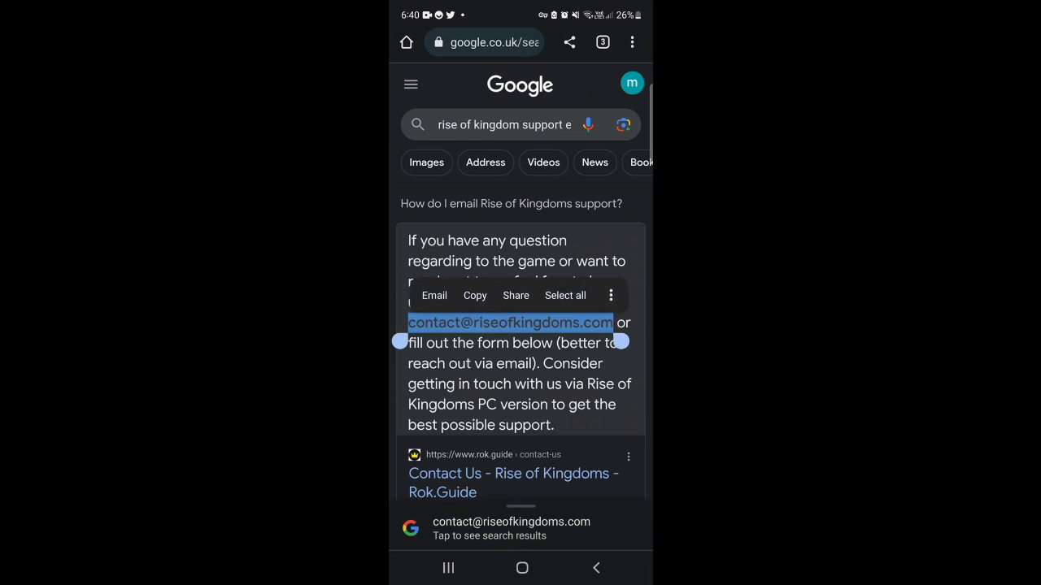
- Leave Chrome and launch Gmail from the launcher's app search
click(474, 295)
text(gmail)
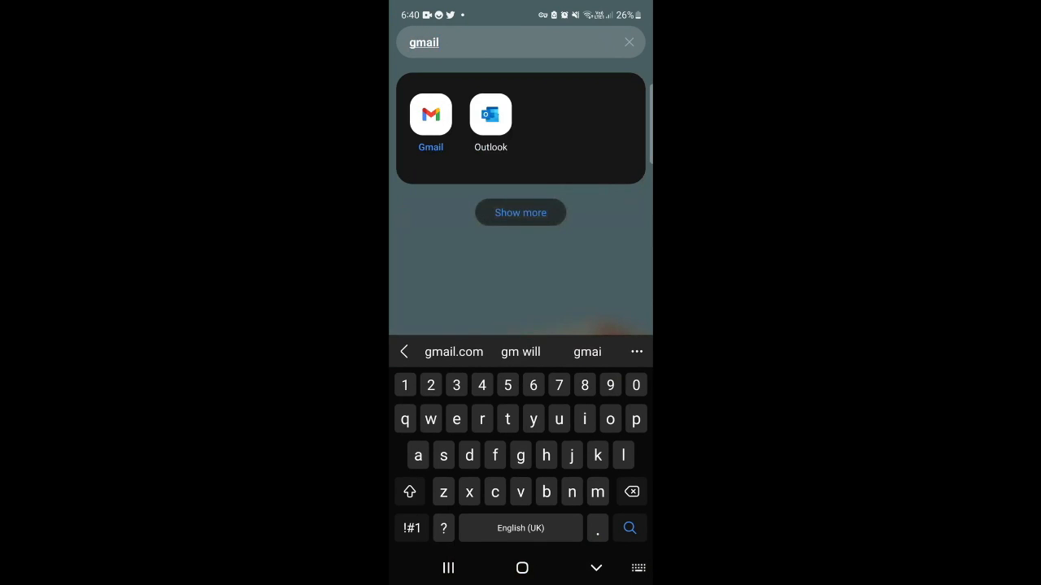
click(430, 114)
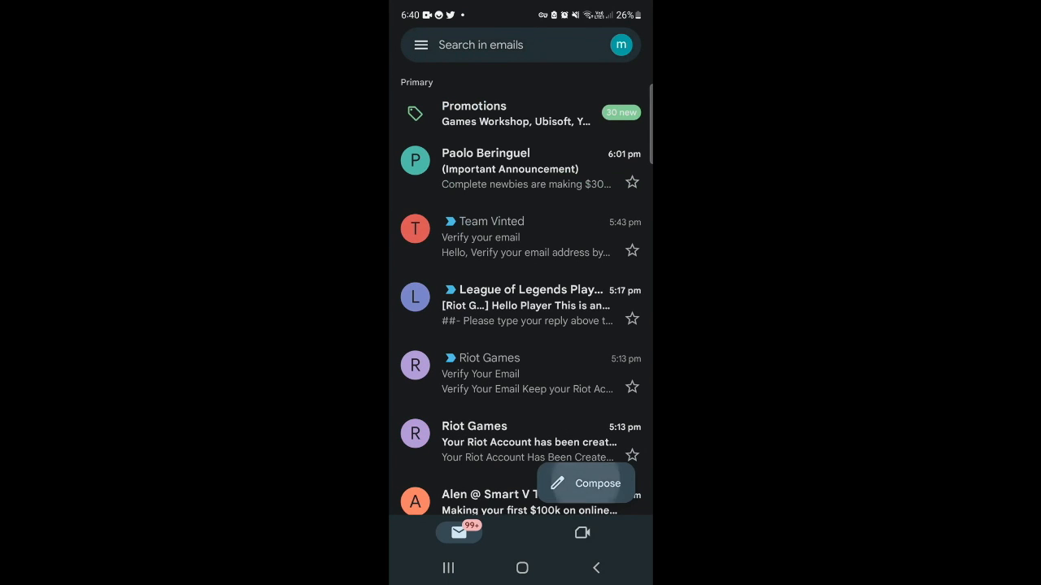
click(585, 483)
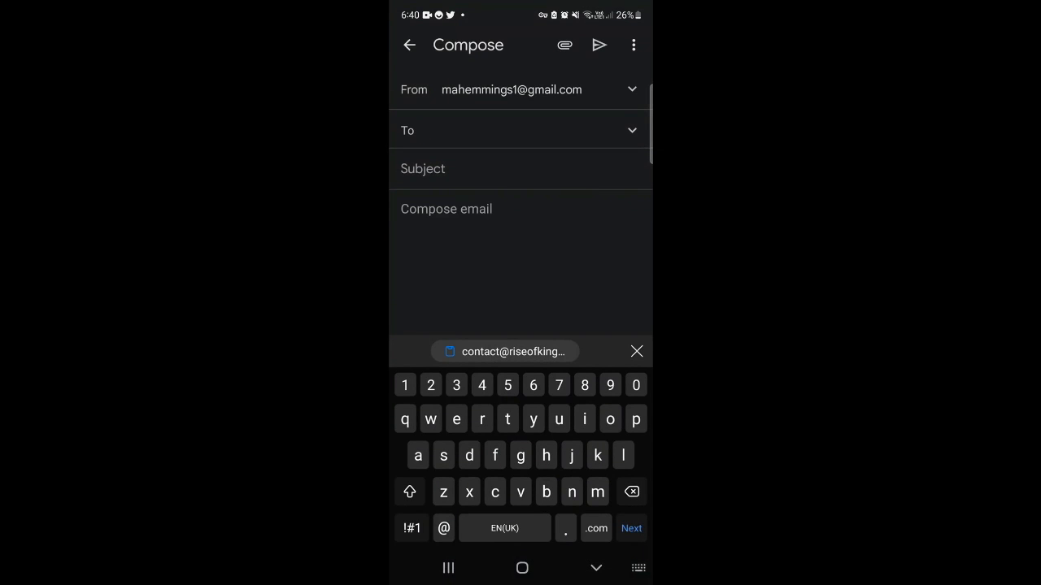
click(504, 351)
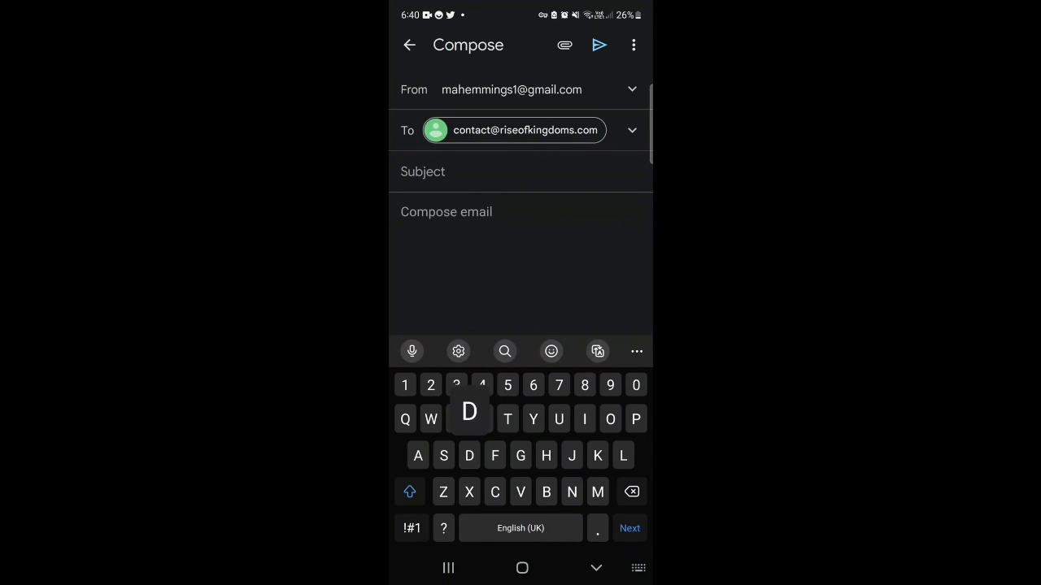
text(Delete account)
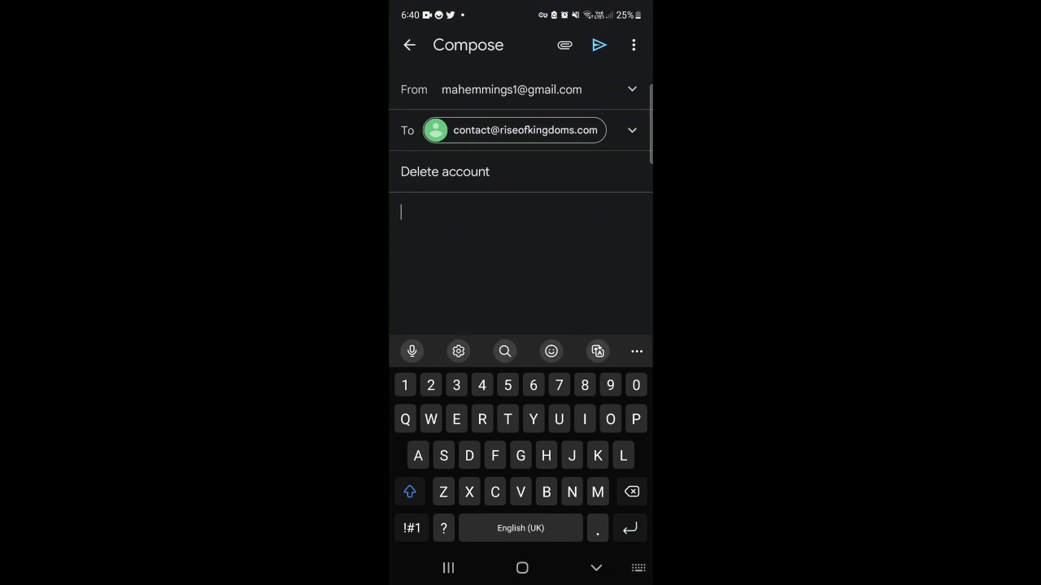
- Type 'Please can you delete my account for rise of kingdoms. My details are as follows.' and begin 'User name'
text(Please can you delete my account for rise)
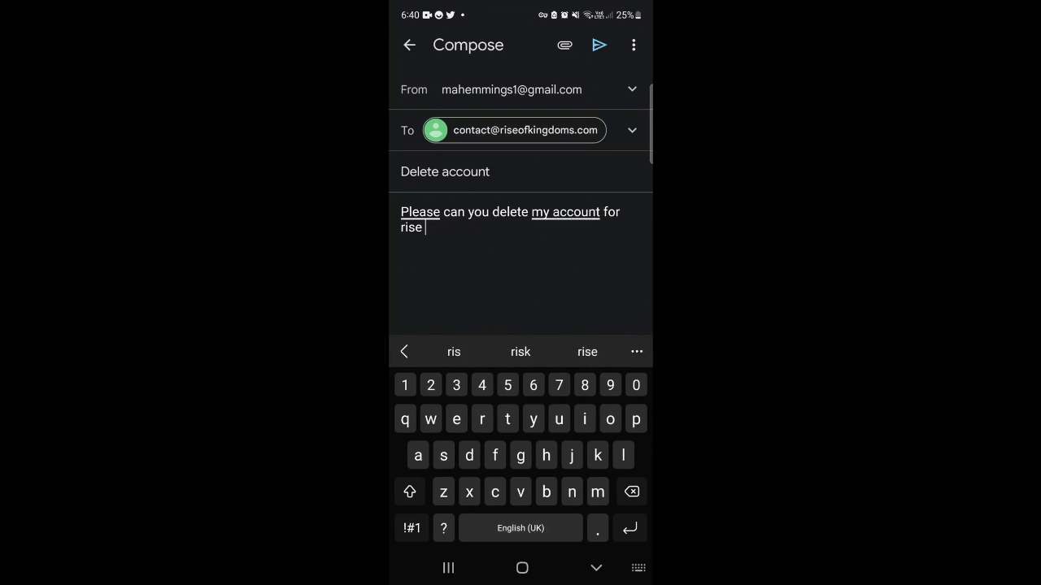
text(of kin)
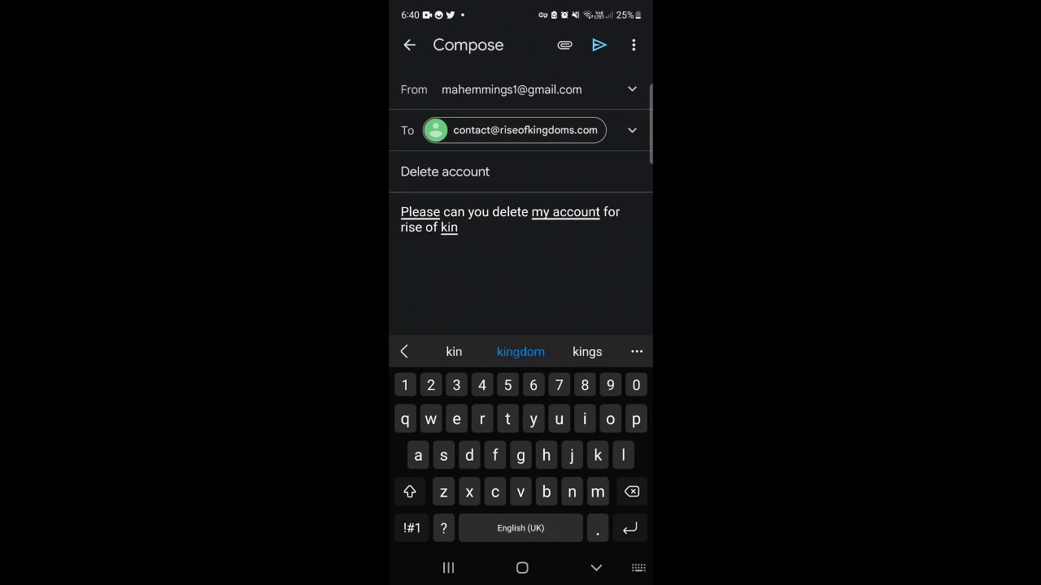
text(g)
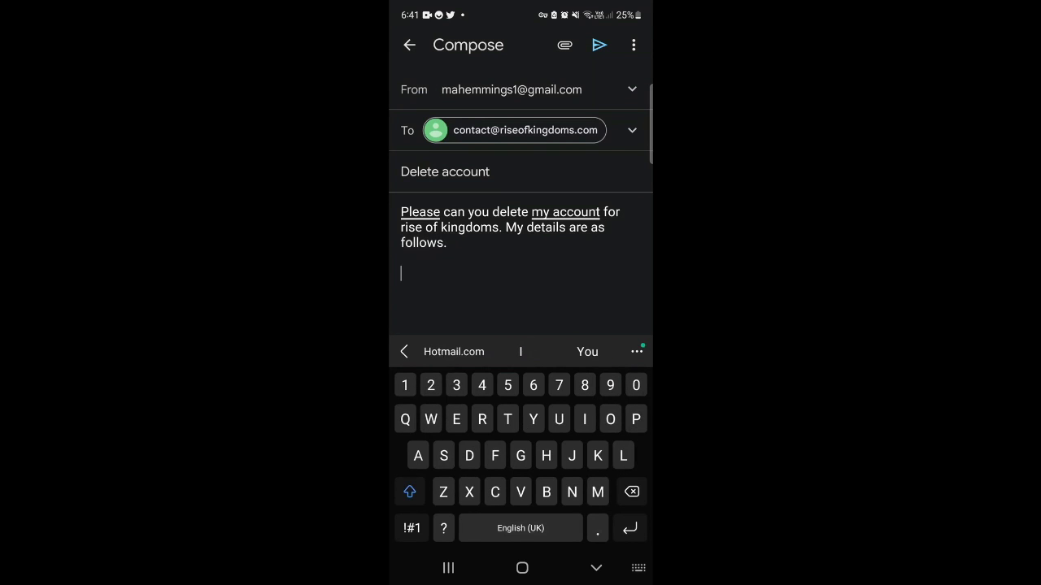
text(User name:)
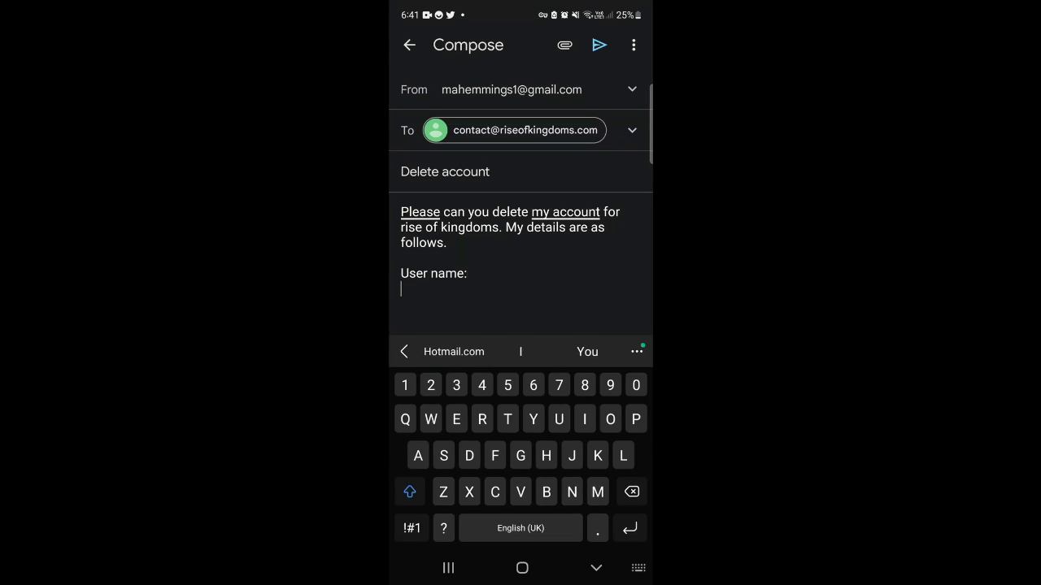
- Add 'Email address', 'Phone number' and 'Location' detail lines below the user name
text(Email address:)
text(Phone)
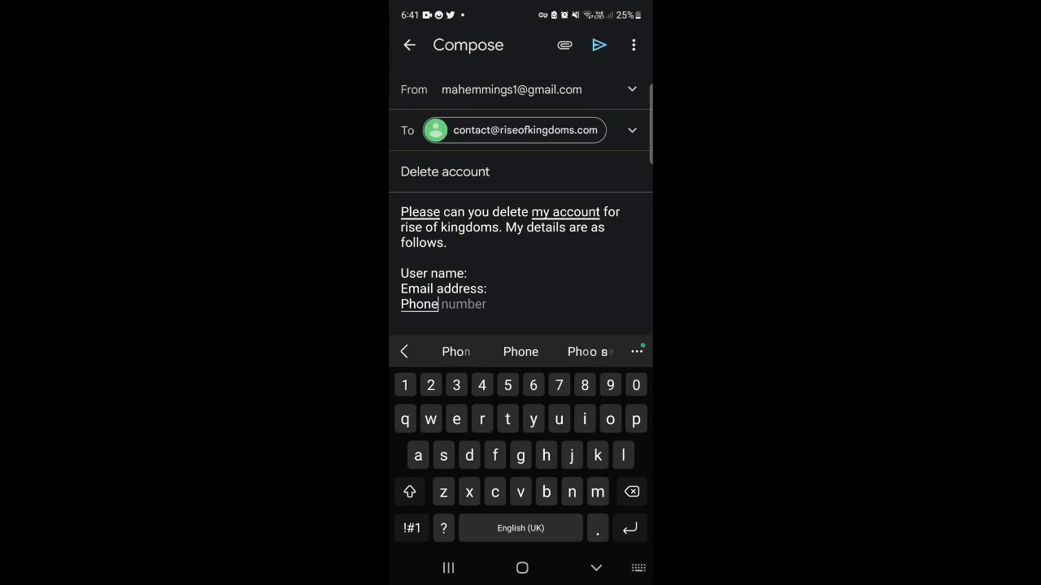
click(411, 528)
text( number:)
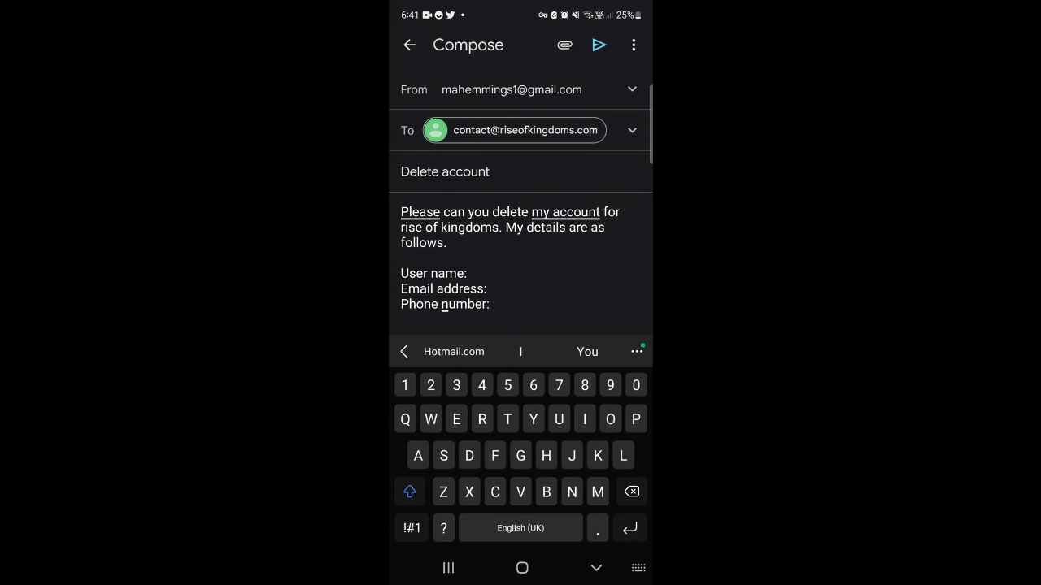
text(Location)
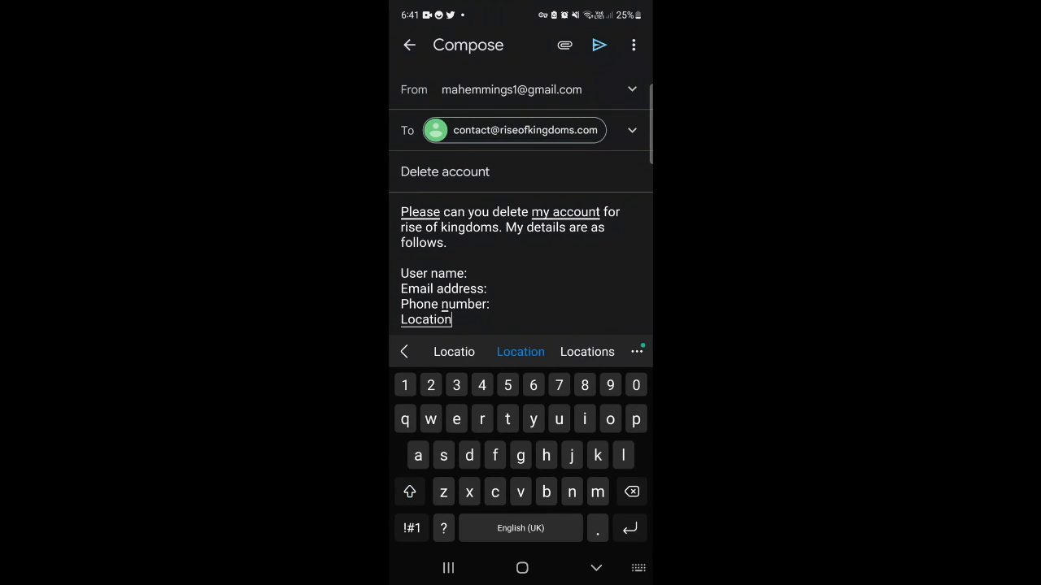